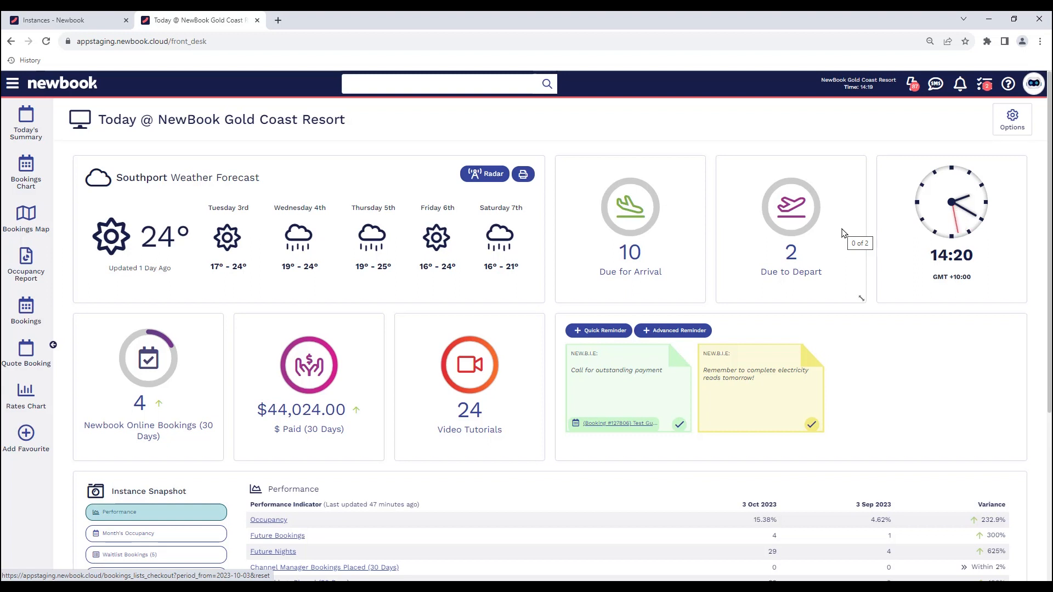
{"action": "mouse_move", "coordinate": [513, 131]}
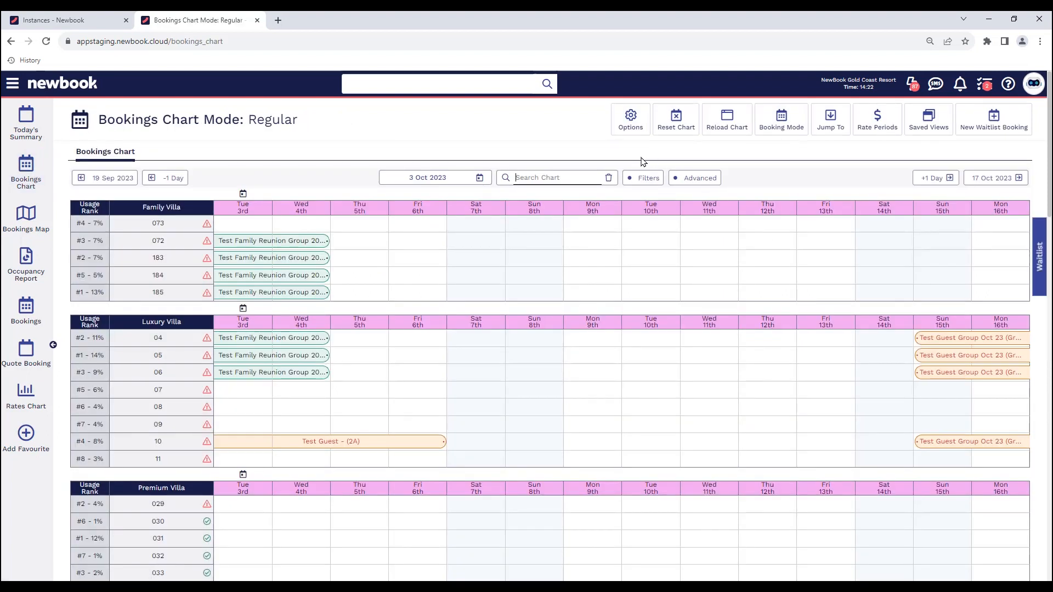
- Expand the bookings chart filter panel showing equipment, features and guest filters
{"action": "left_click", "coordinate": [645, 178]}
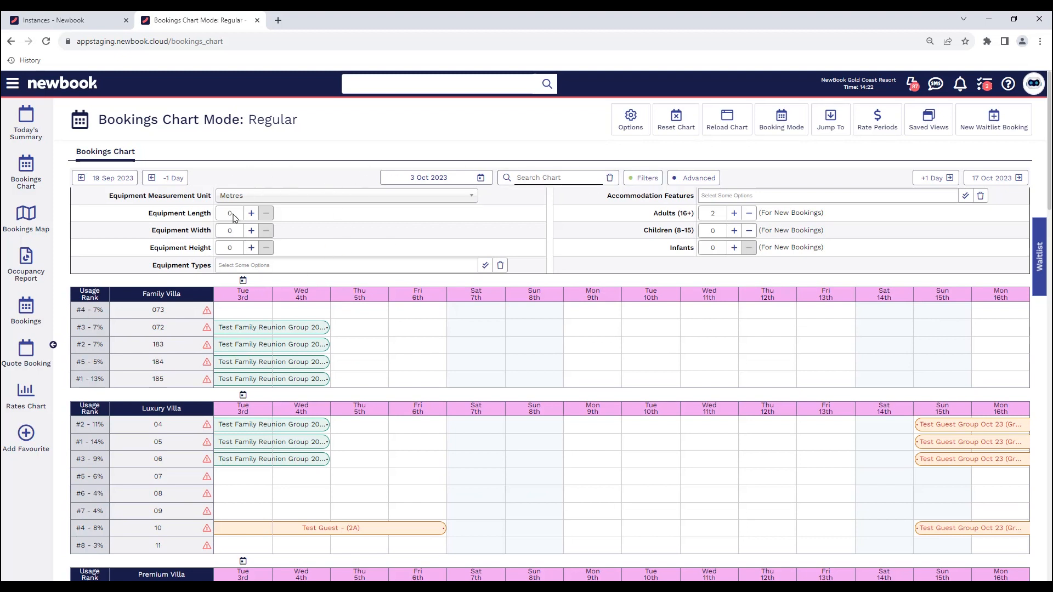
{"action": "mouse_move", "coordinate": [204, 217]}
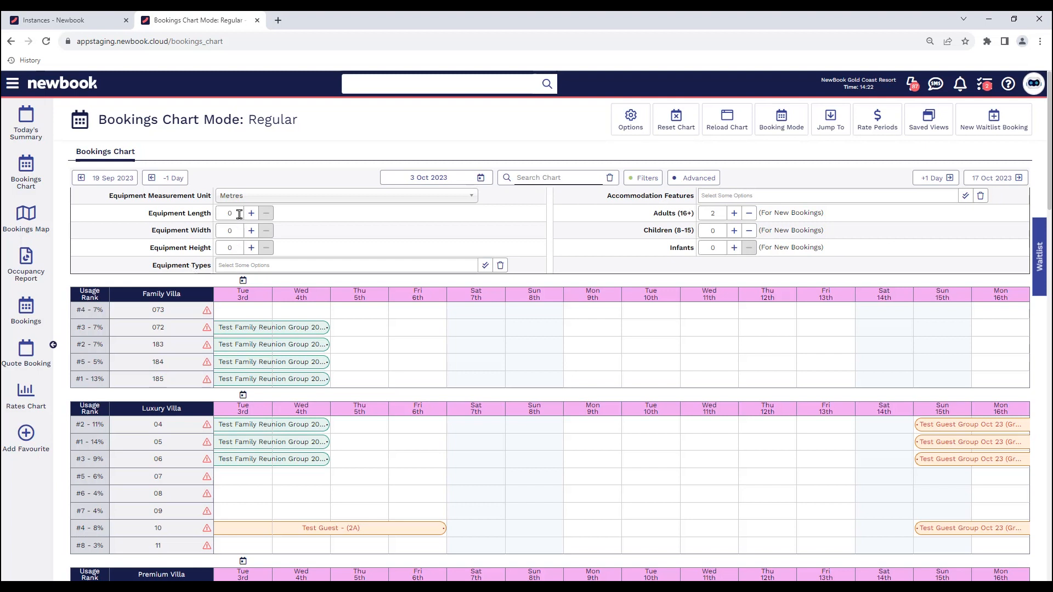
- Filter by equipment length 8 and type Camper so only Powered RV Site rows remain
{"action": "type", "text": "8"}
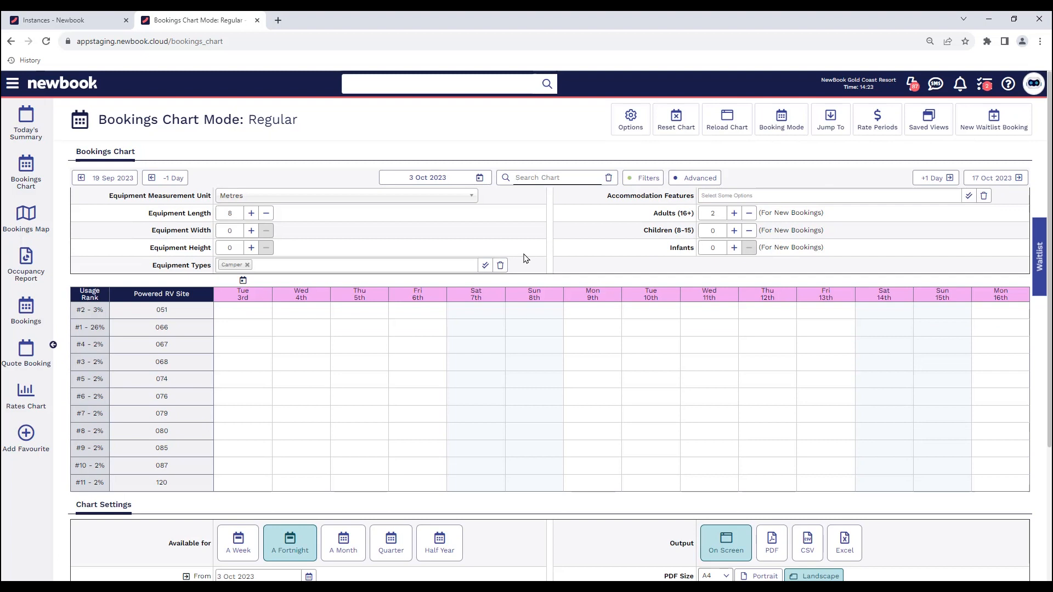
{"action": "mouse_move", "coordinate": [532, 255]}
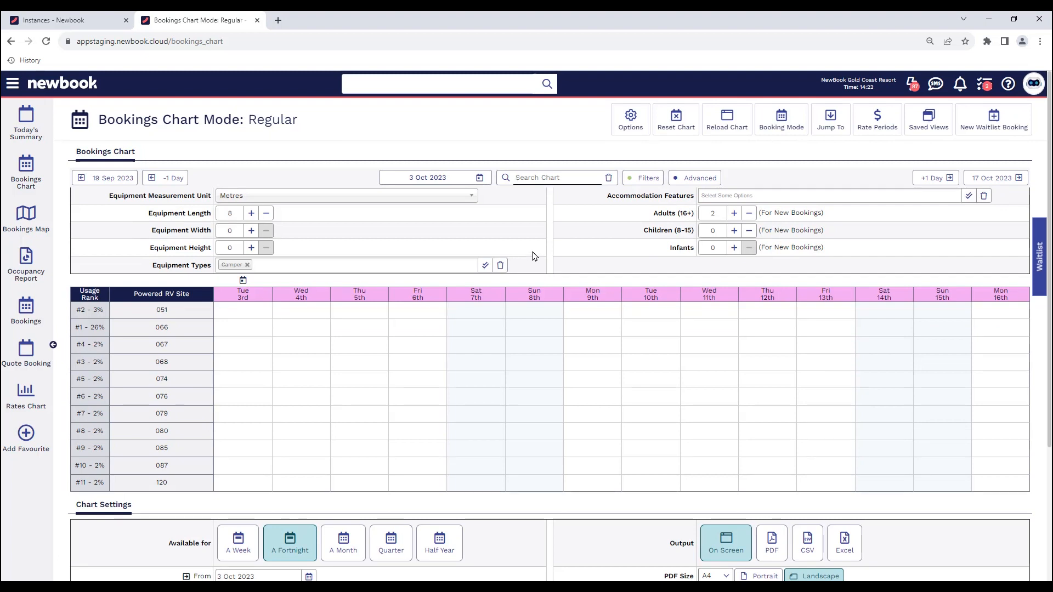
{"action": "left_click", "coordinate": [827, 195]}
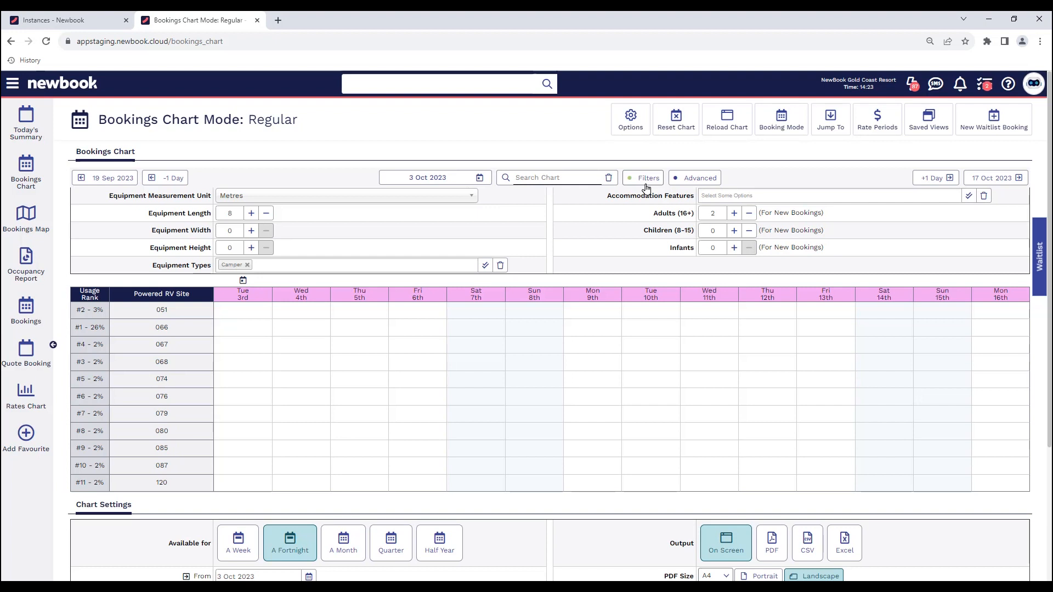
{"action": "left_click", "coordinate": [630, 119]}
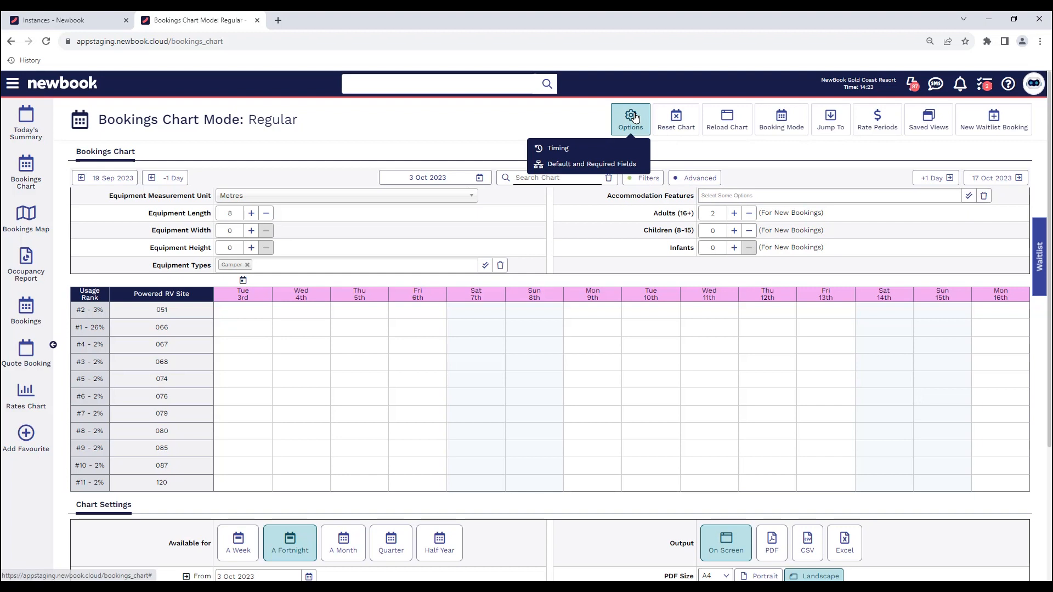
{"action": "mouse_move", "coordinate": [585, 163]}
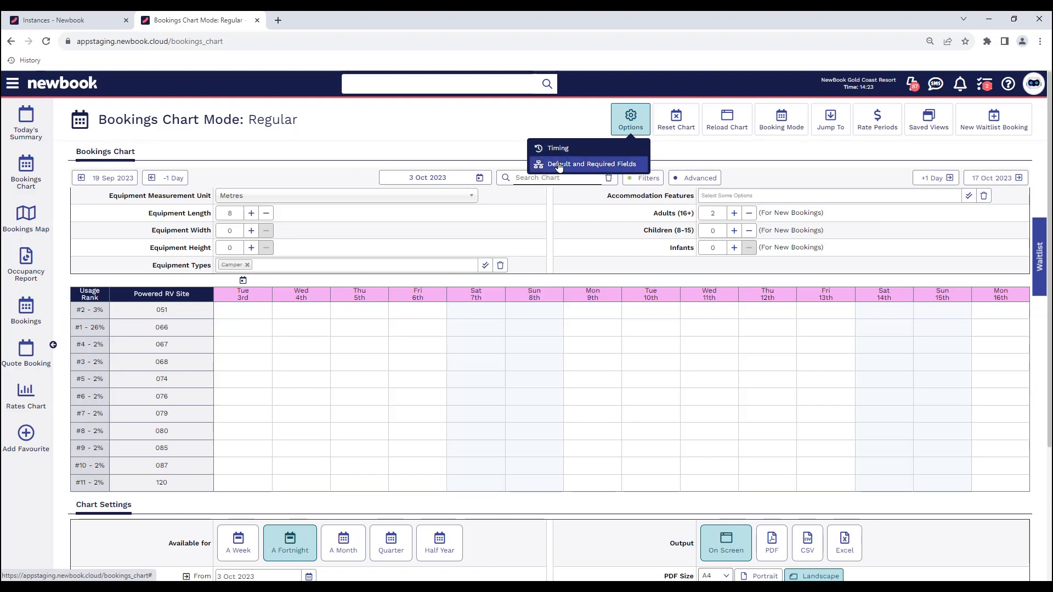
- Open Default and Required Fields configuration, set to configure for your own user
{"action": "left_click", "coordinate": [589, 163]}
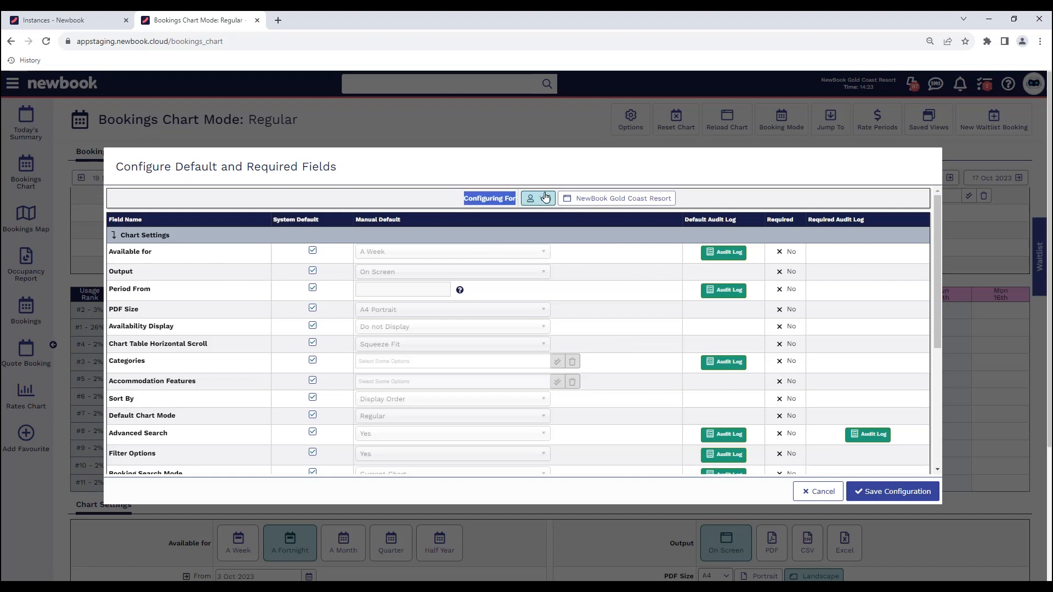
{"action": "left_click", "coordinate": [537, 198]}
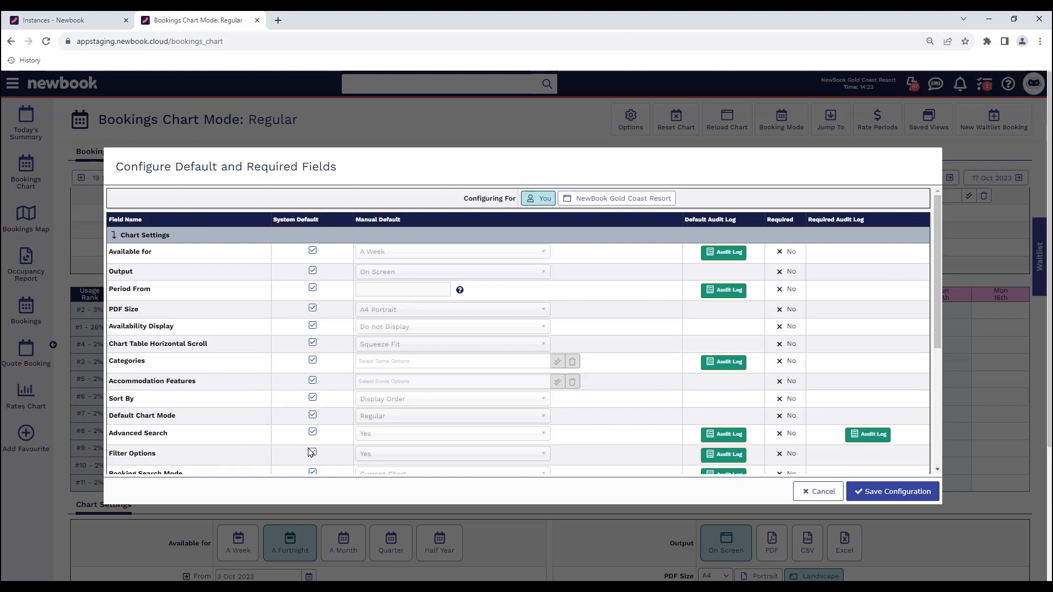
- Untick System Default for Filter Options so it defaults to Yes, and save the configuration
{"action": "left_click", "coordinate": [312, 452]}
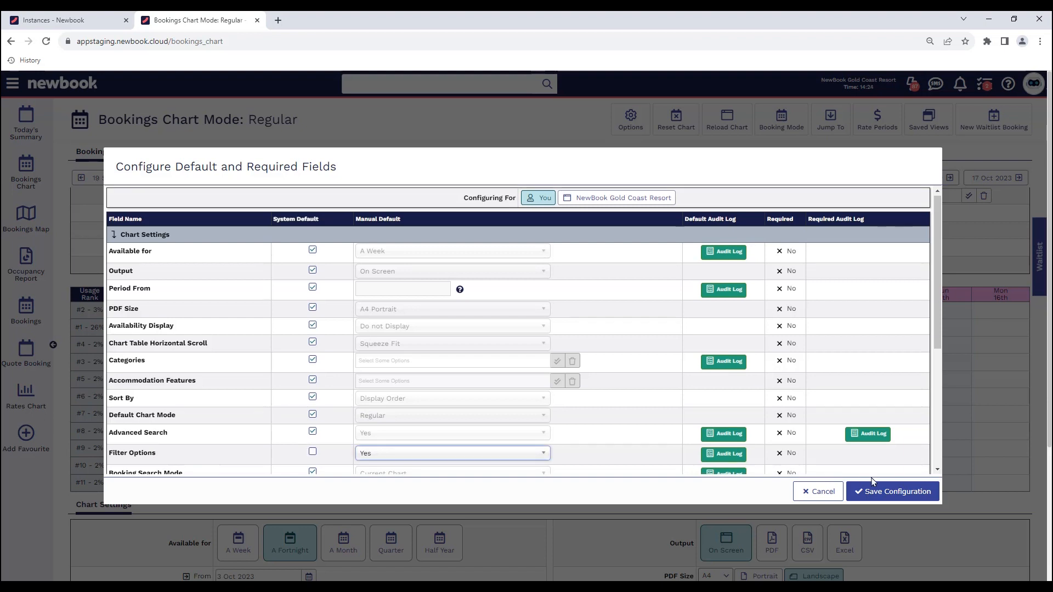
{"action": "left_click", "coordinate": [891, 491]}
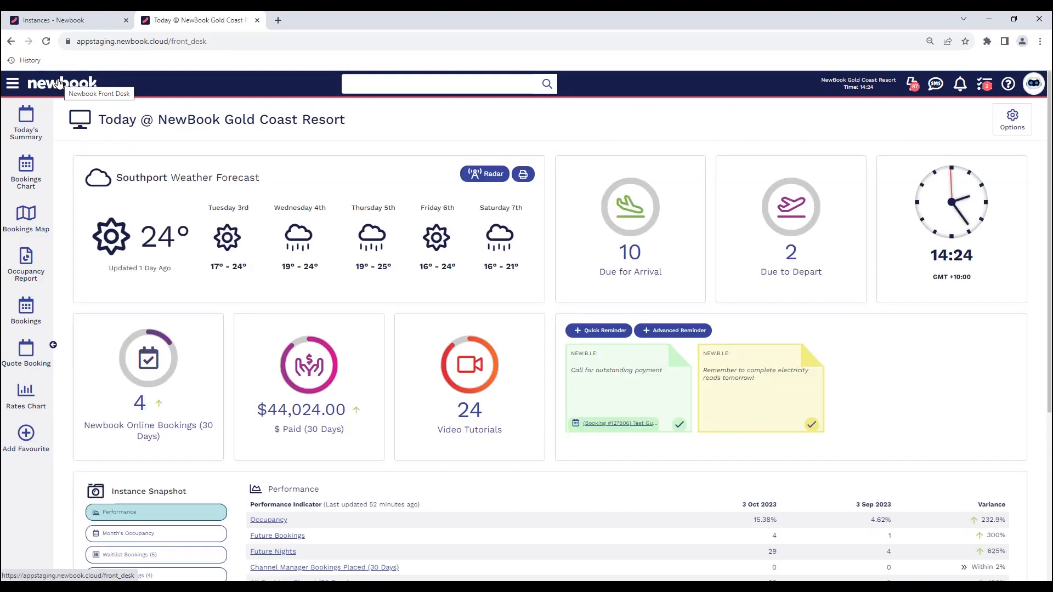
- Reload the bookings chart from the sidebar, now with filters expanded by default
{"action": "left_click", "coordinate": [25, 171]}
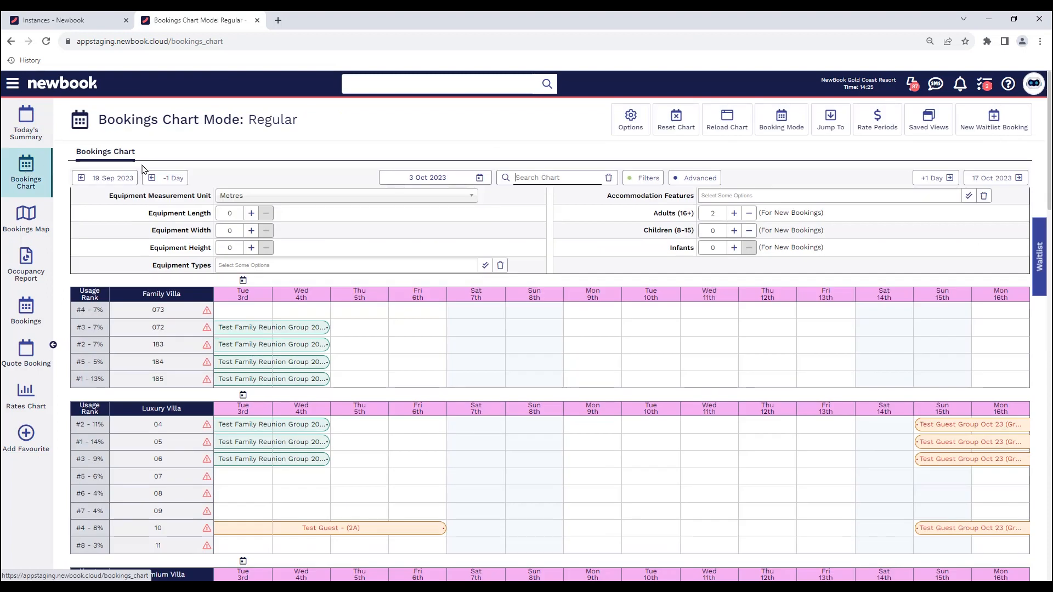